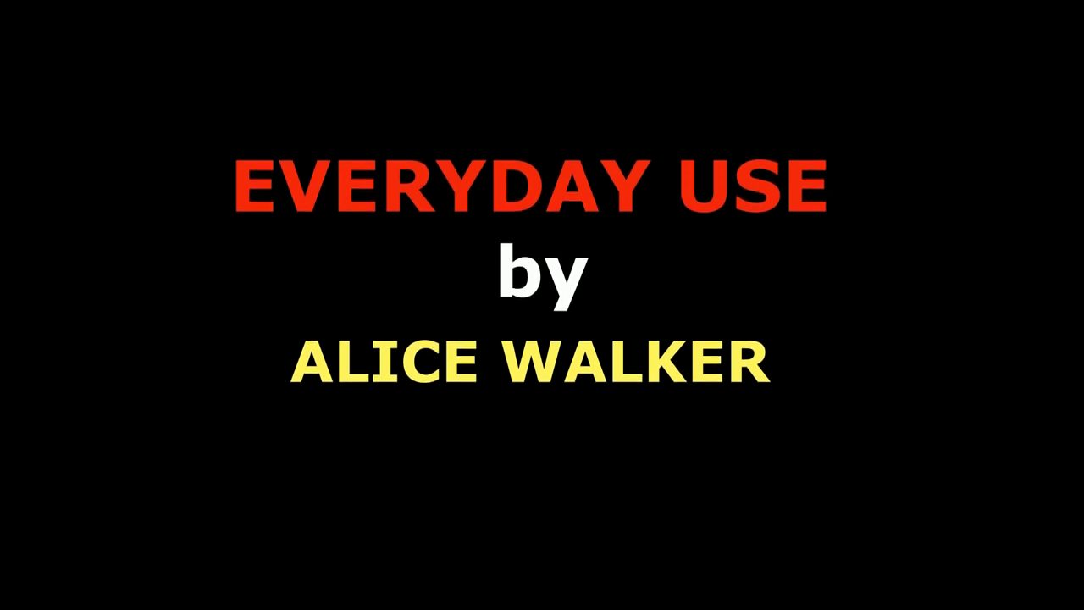
scroll("down", 3)
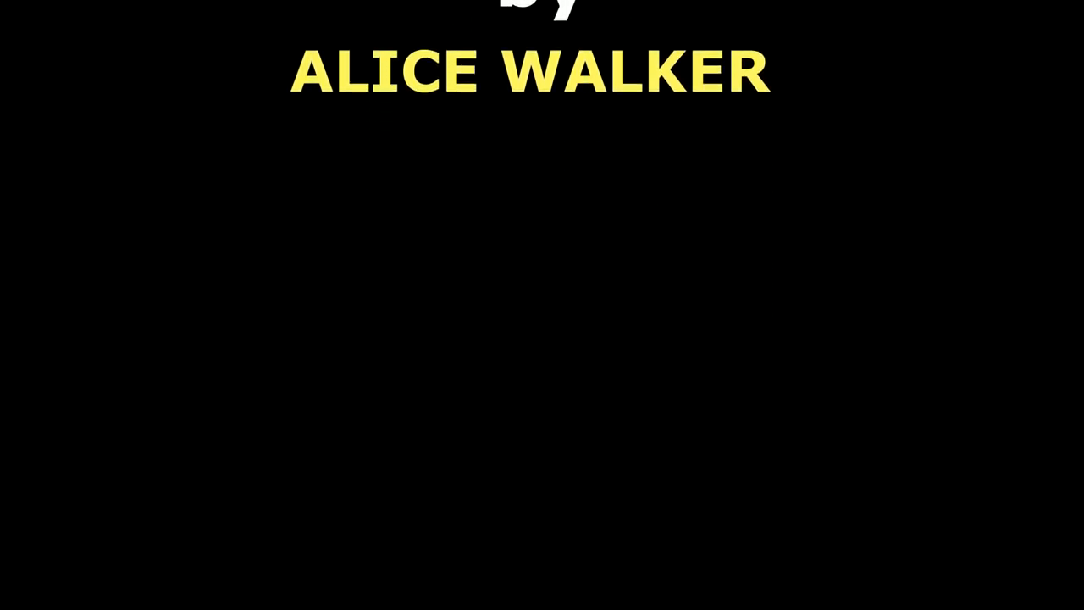